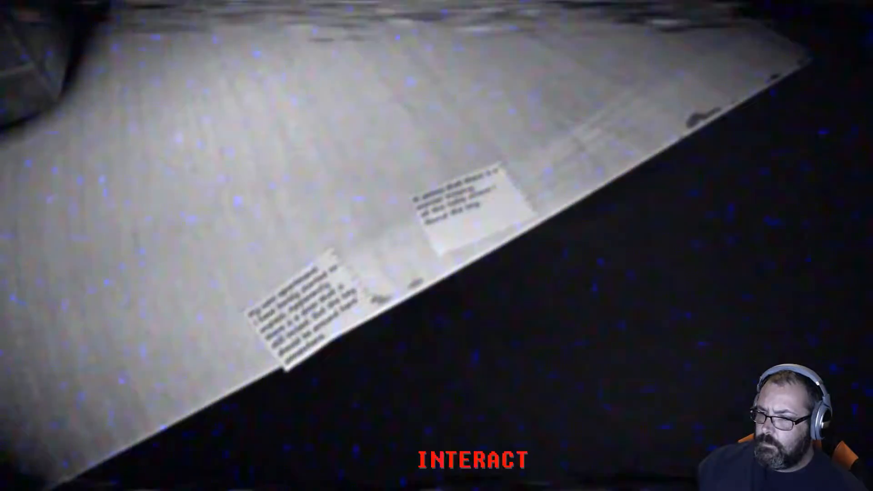
{"action": "left_click", "coordinate": [456, 212]}
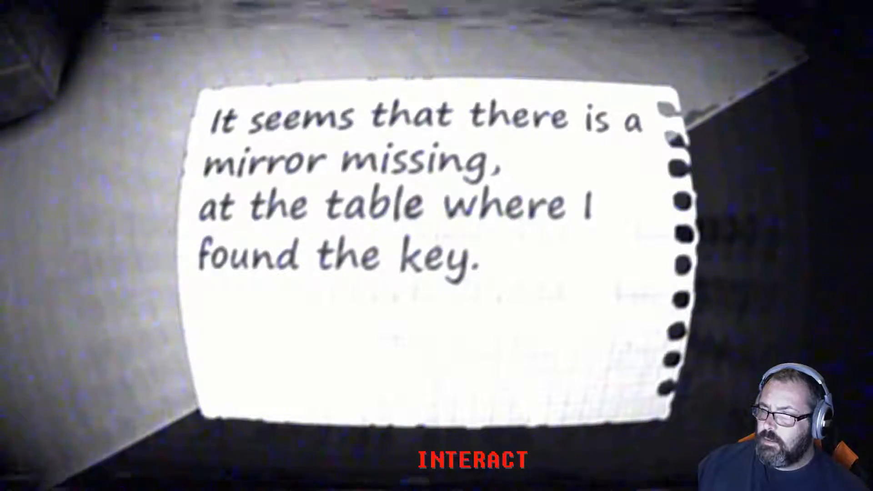